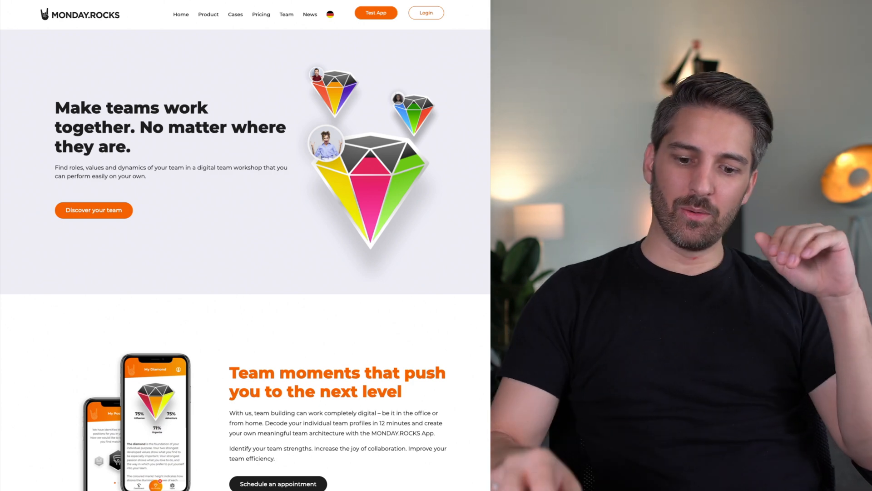
scroll("down", 3)
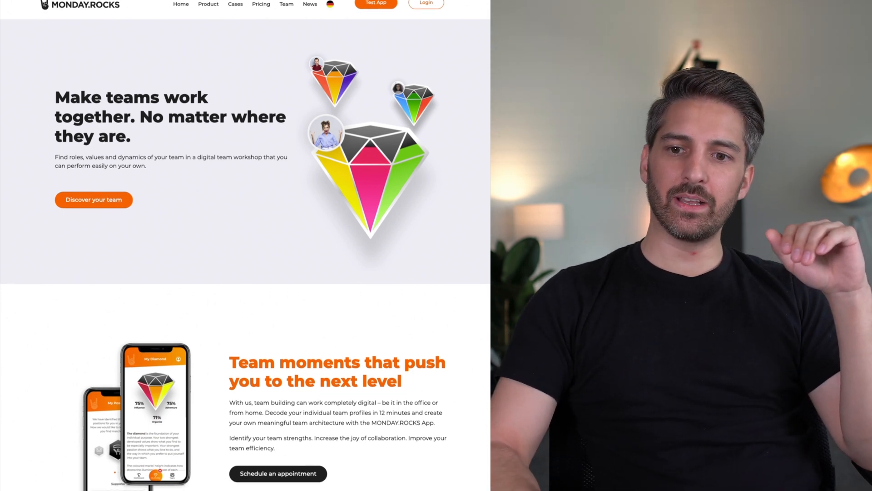
scroll("down", 3)
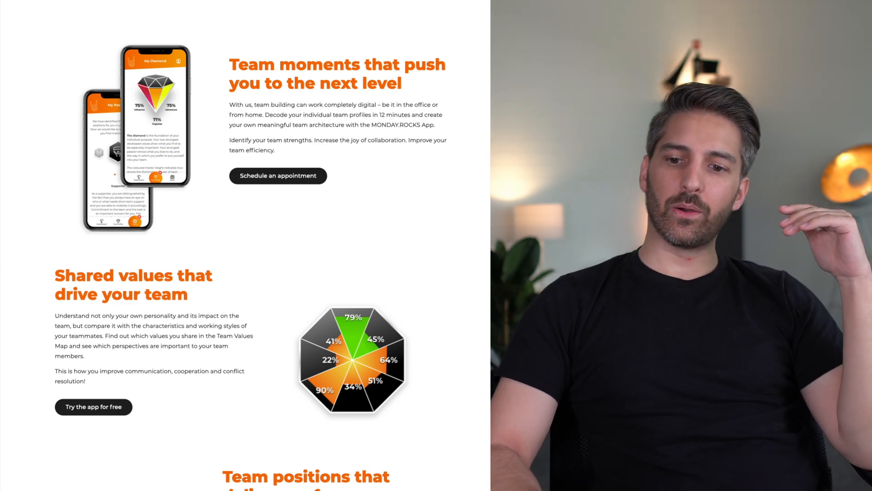
scroll("down", 3)
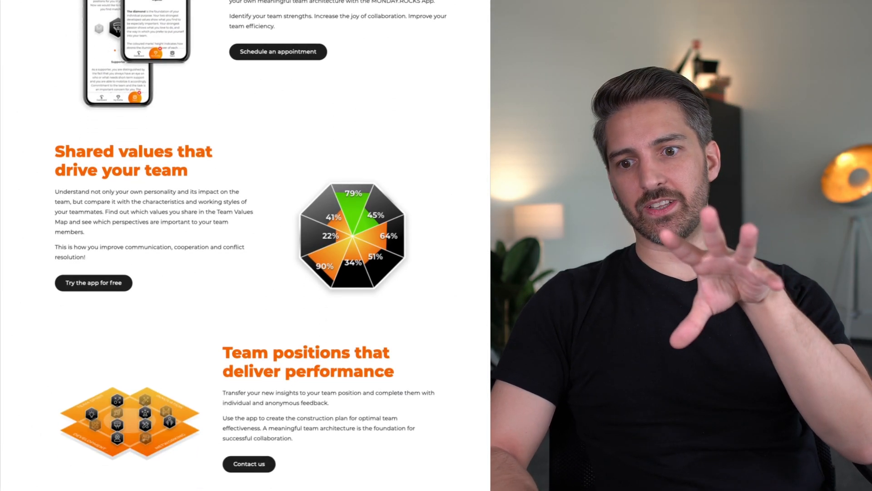
scroll("down", 3)
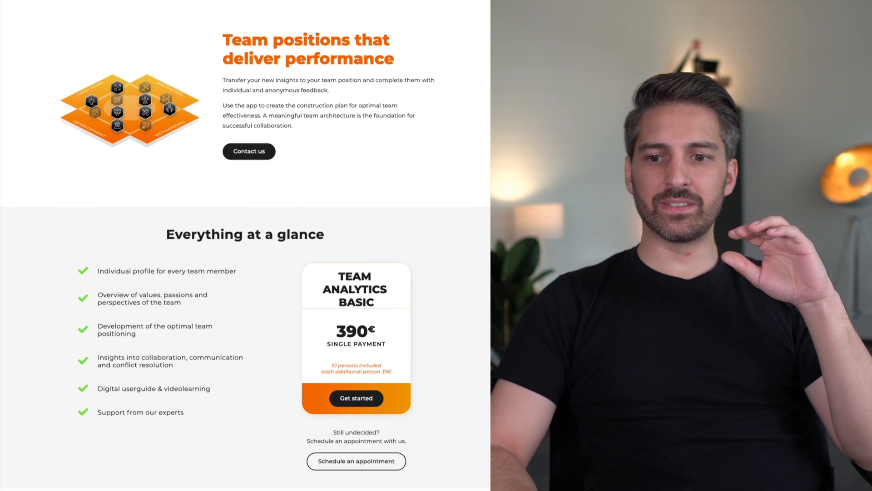
scroll("down", 3)
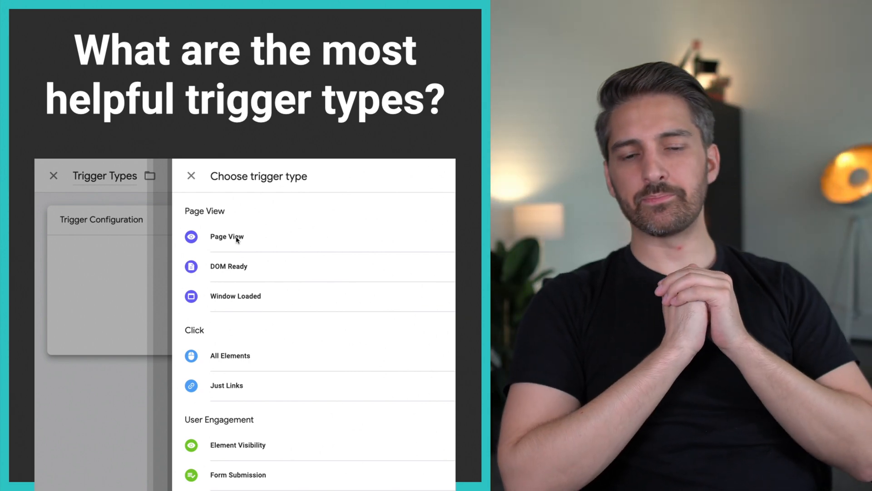
mouse_move(233, 261)
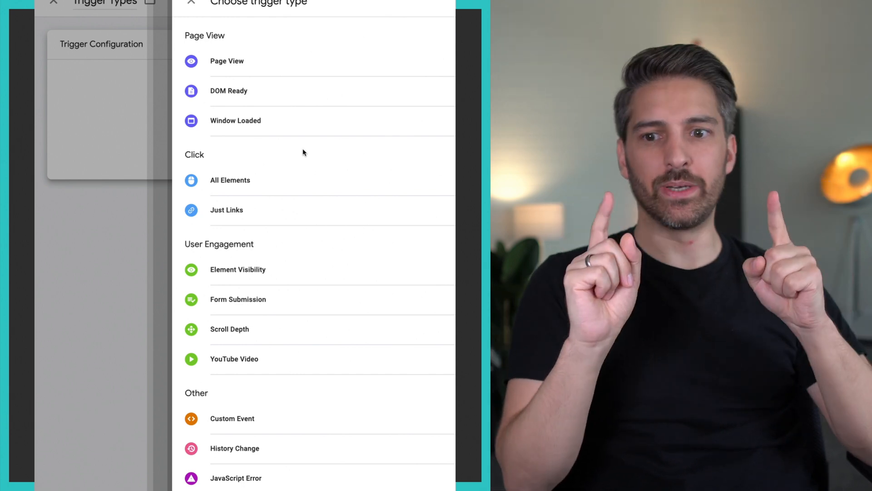
mouse_move(253, 188)
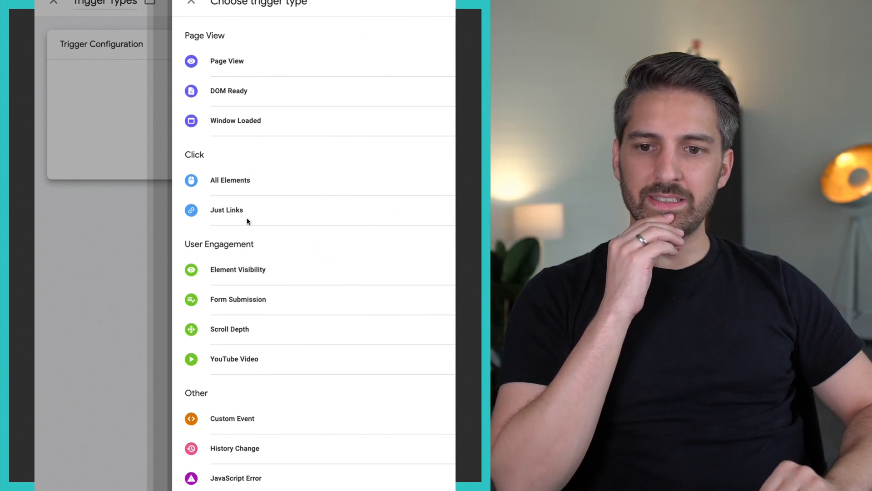
mouse_move(226, 275)
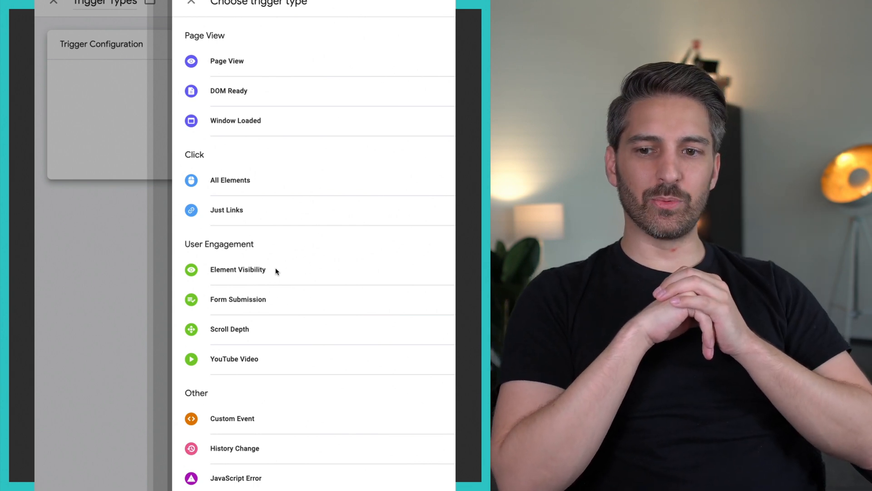
mouse_move(238, 278)
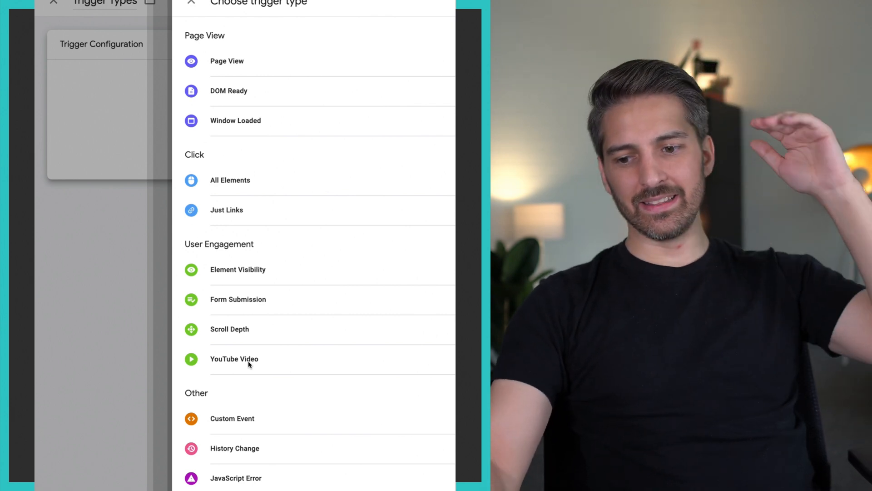
scroll("down", 3)
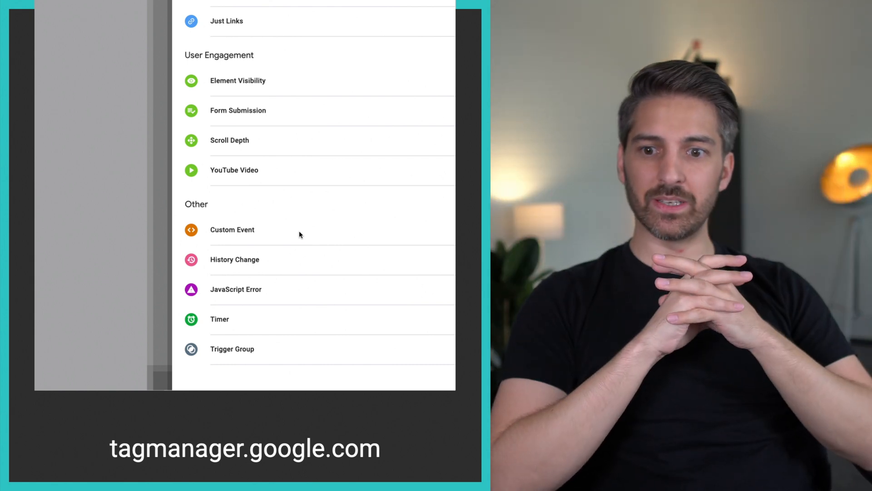
mouse_move(218, 330)
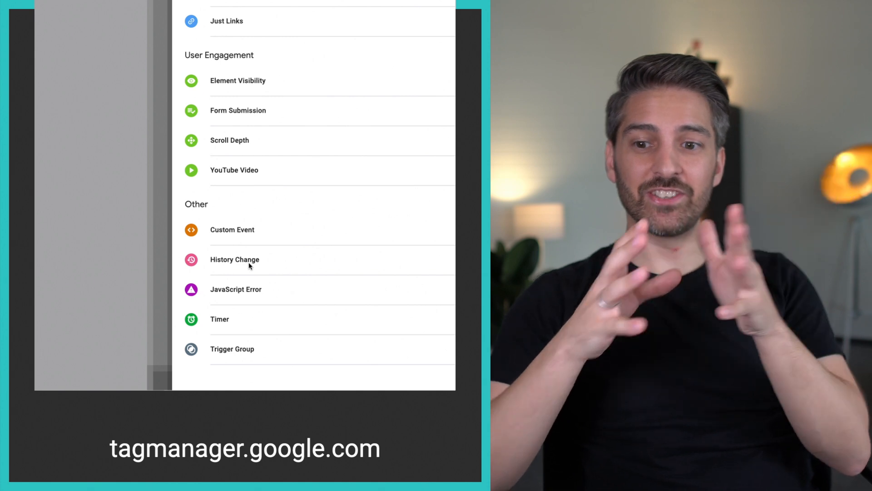
mouse_move(252, 292)
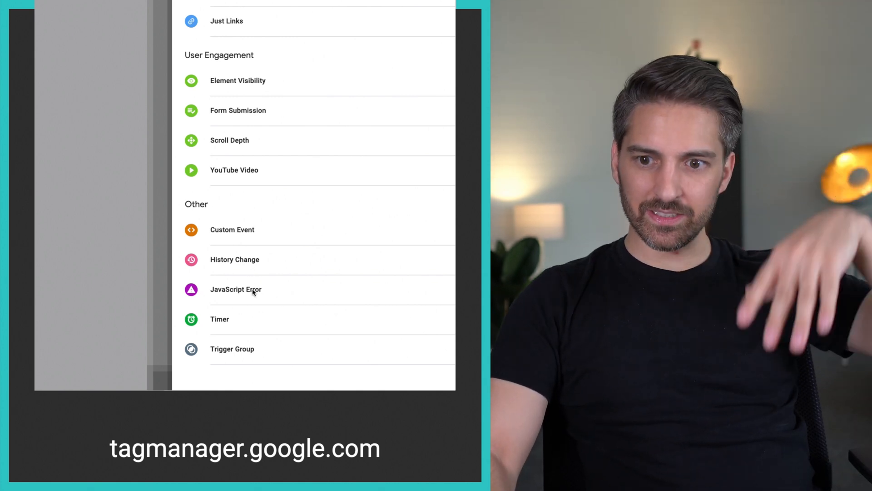
mouse_move(240, 334)
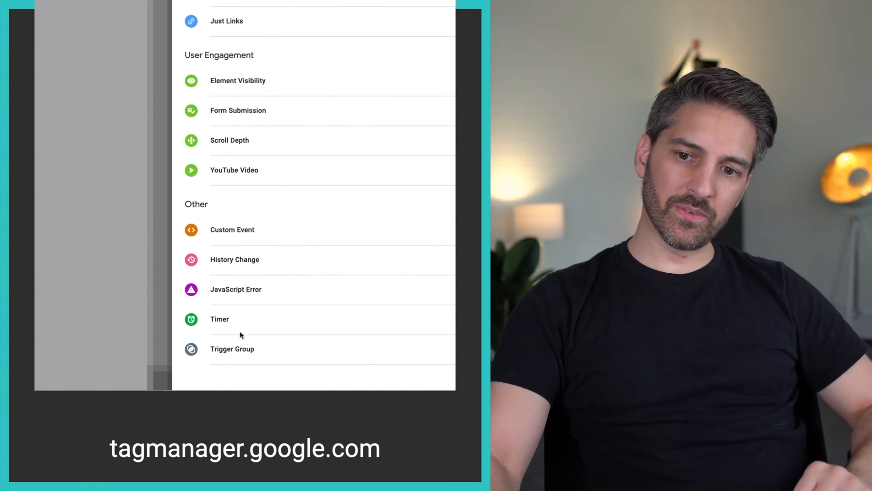
mouse_move(298, 320)
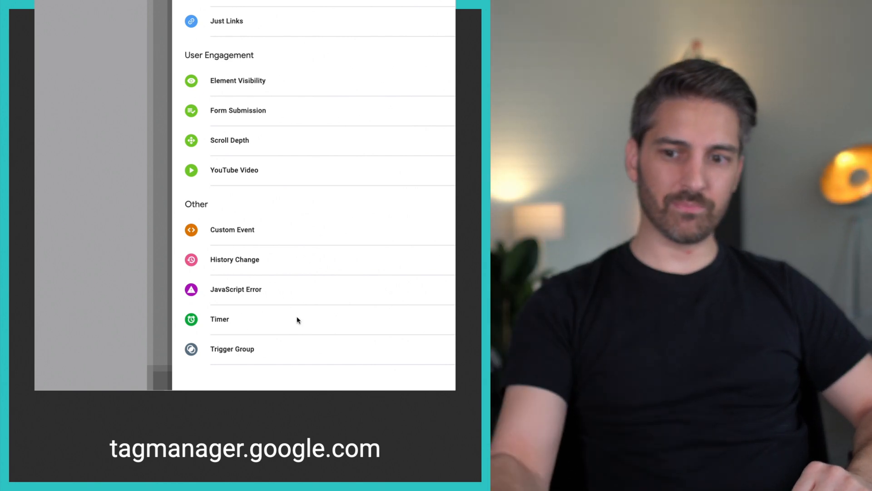
mouse_move(259, 361)
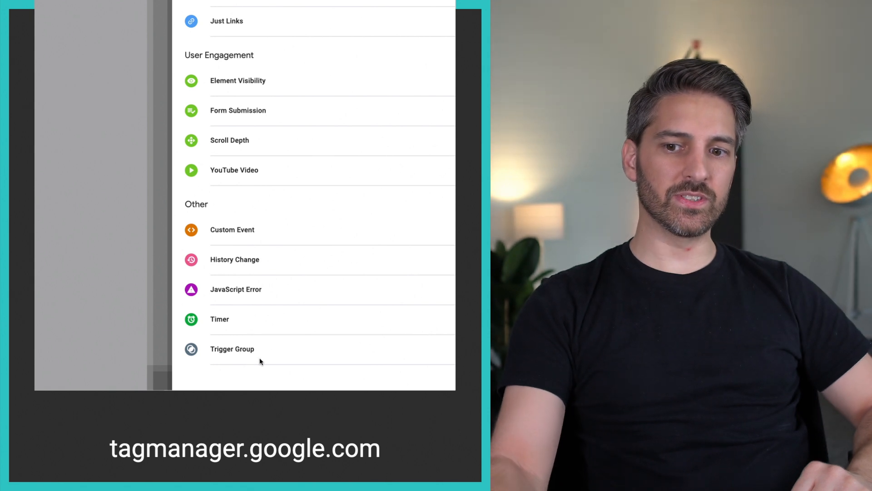